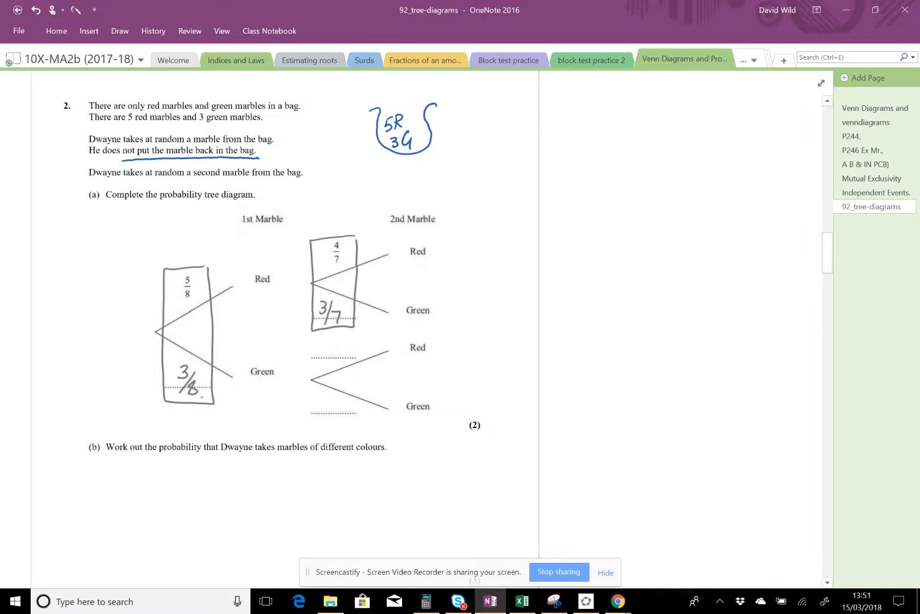
- Tidy the 3/7 label and start an ink fraction bar on the lower Red branch
click(52, 11)
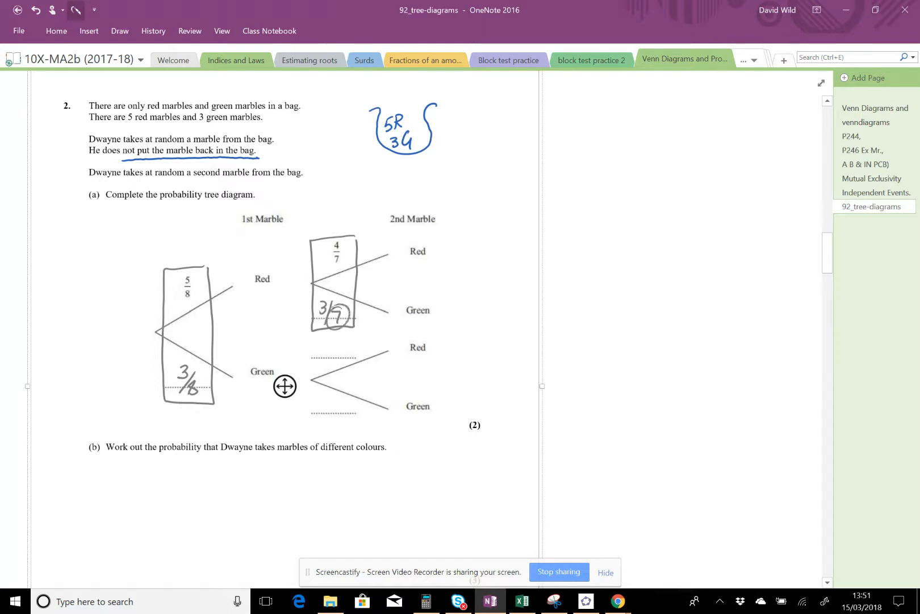
drag(335, 250, 336, 261)
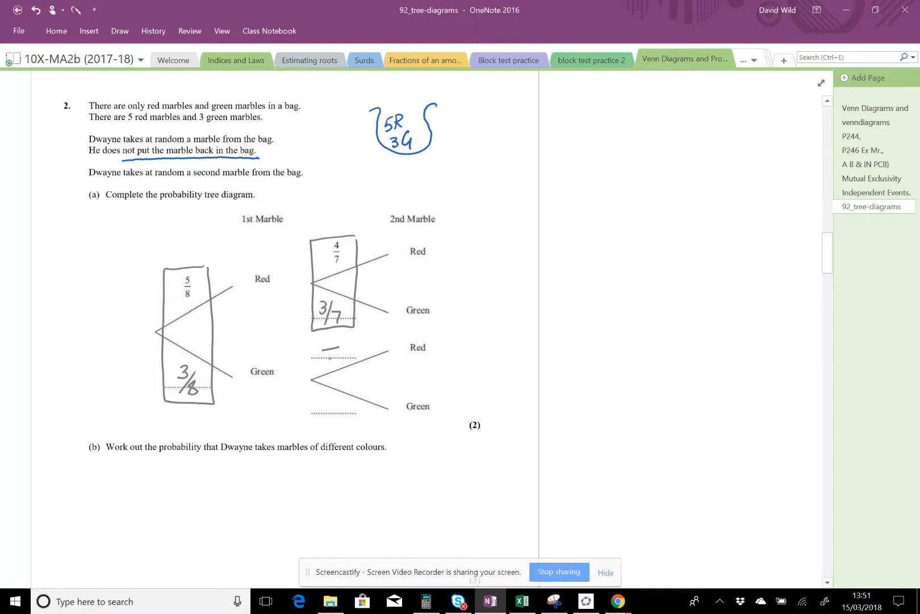
- Write 5/7 and 2/7 on the lower Red and Green branches and box them in ink
text(7)
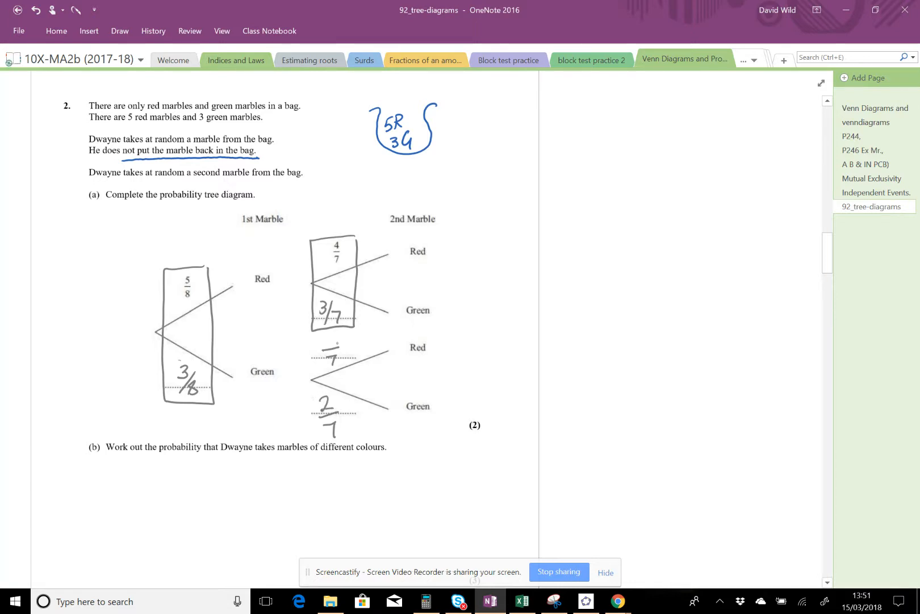
drag(317, 340, 364, 441)
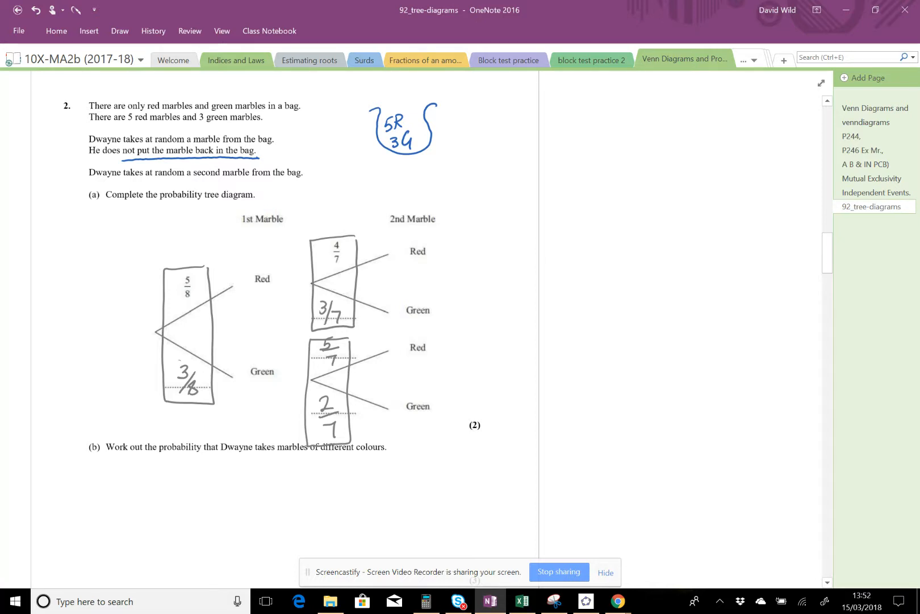
- Scroll to part (b) and begin writing P(Diff.Colours) = P(R,G) in ink
scroll(down, 3)
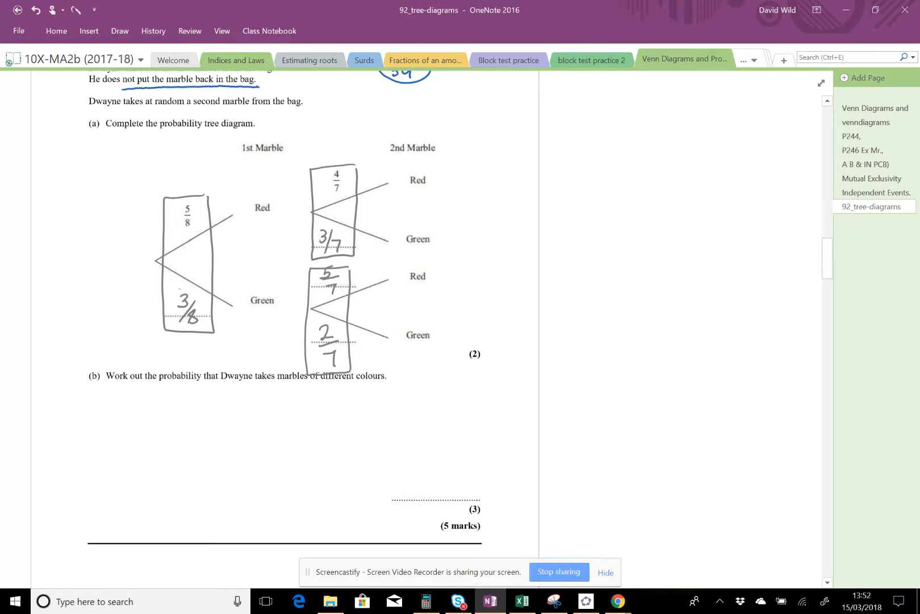
click(120, 31)
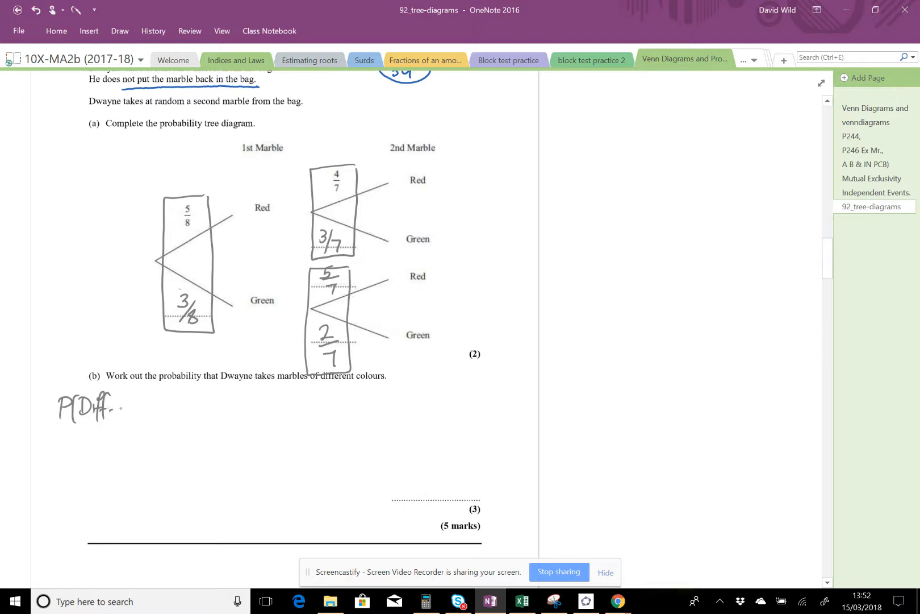
drag(121, 405, 167, 405)
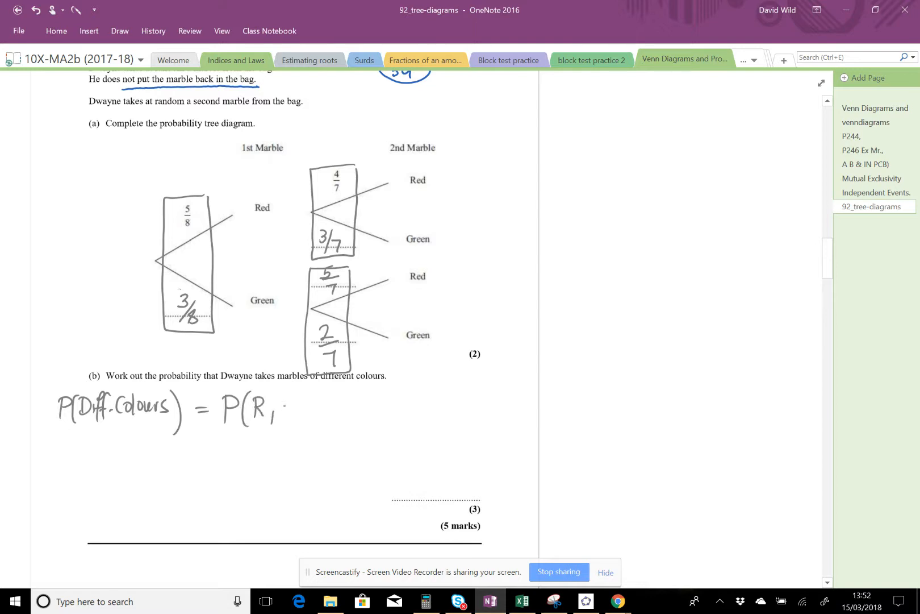
- Complete the working with + P(G,R) and start a new equals line
text(G) +)
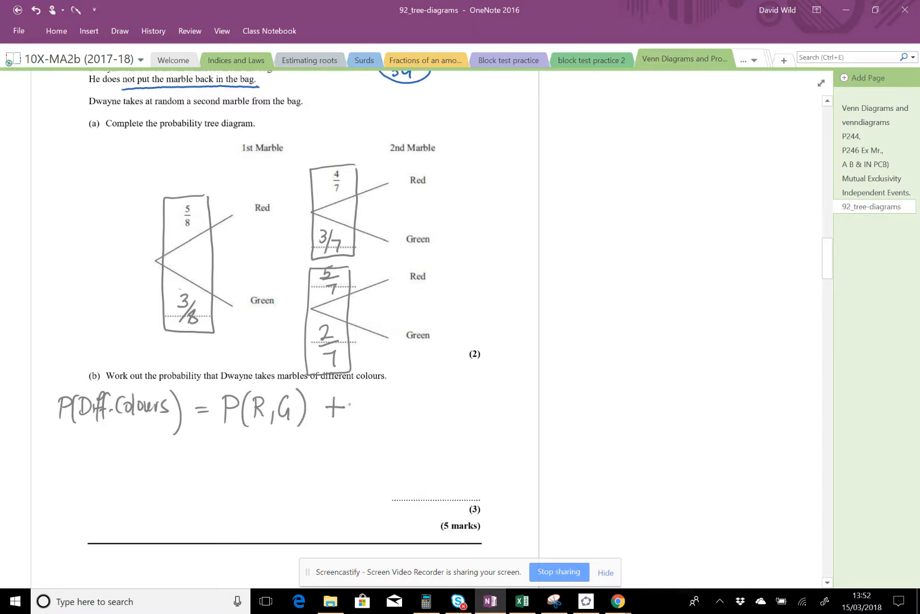
text(P(G,R))
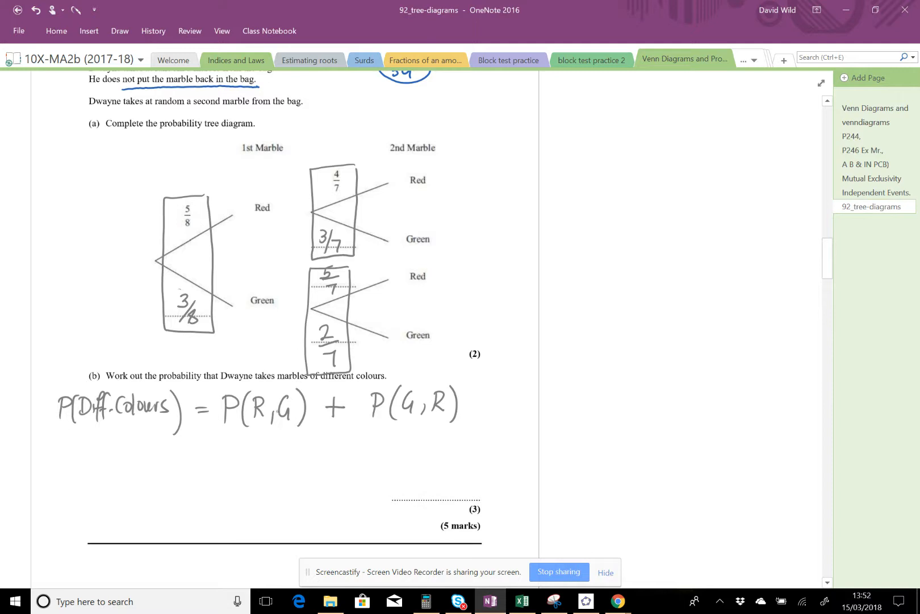
drag(188, 446, 229, 443)
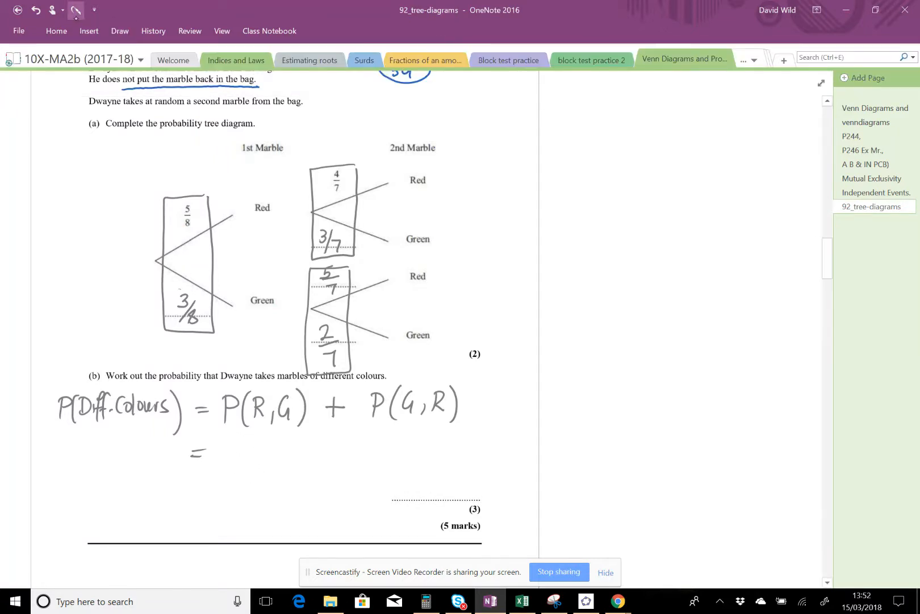
- Highlight the Red-then-Green path and its 5/8, 3/7 probabilities, then undo the highlights
click(119, 30)
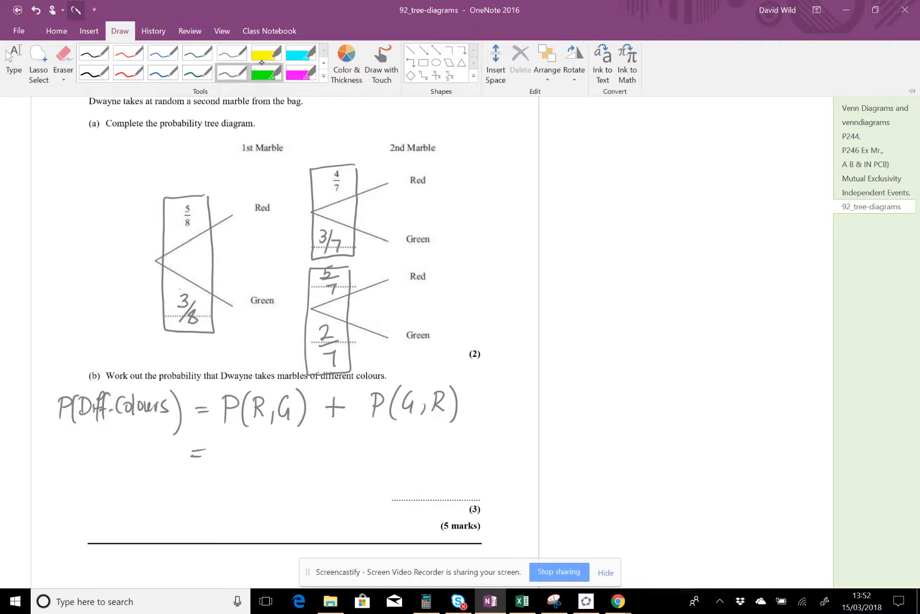
drag(159, 263, 240, 206)
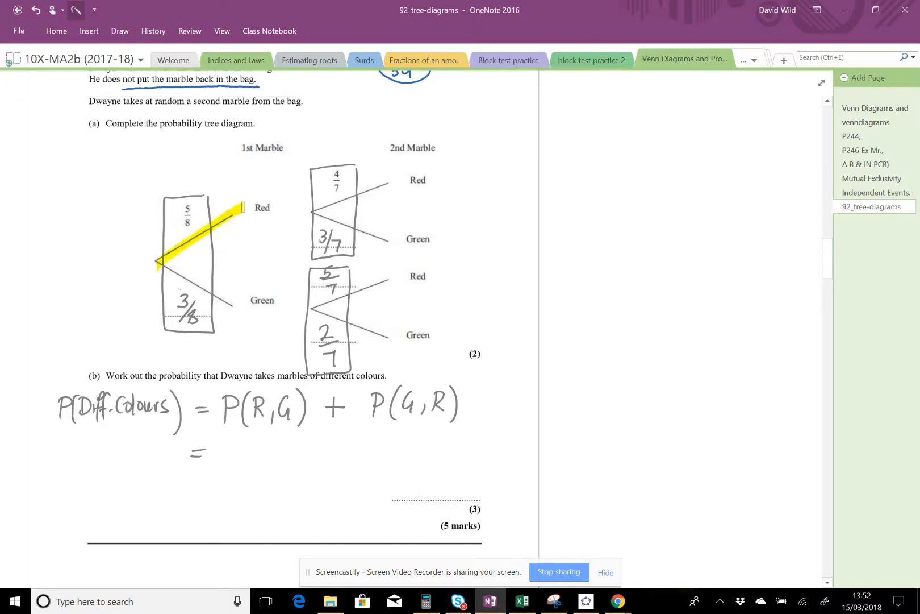
drag(314, 212, 408, 245)
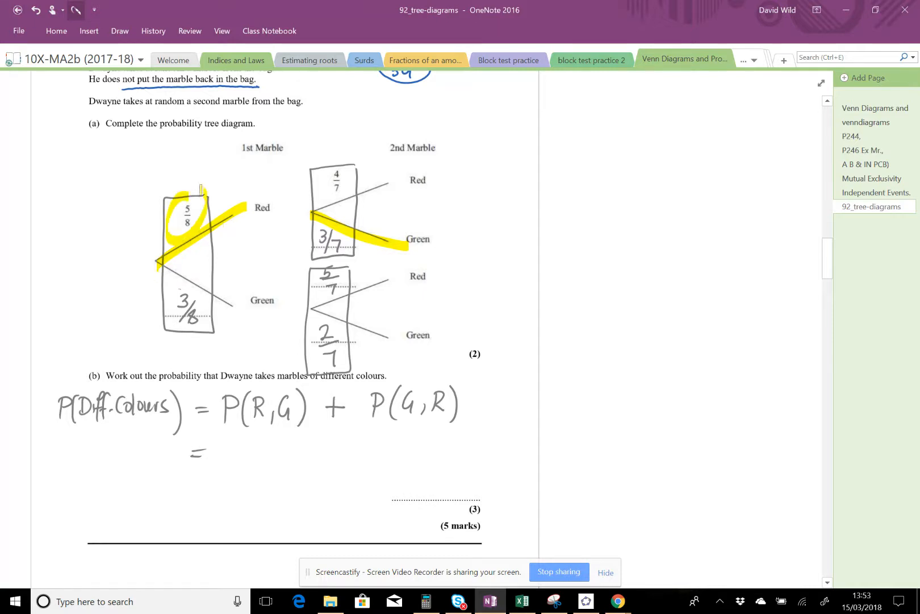
drag(305, 223, 335, 252)
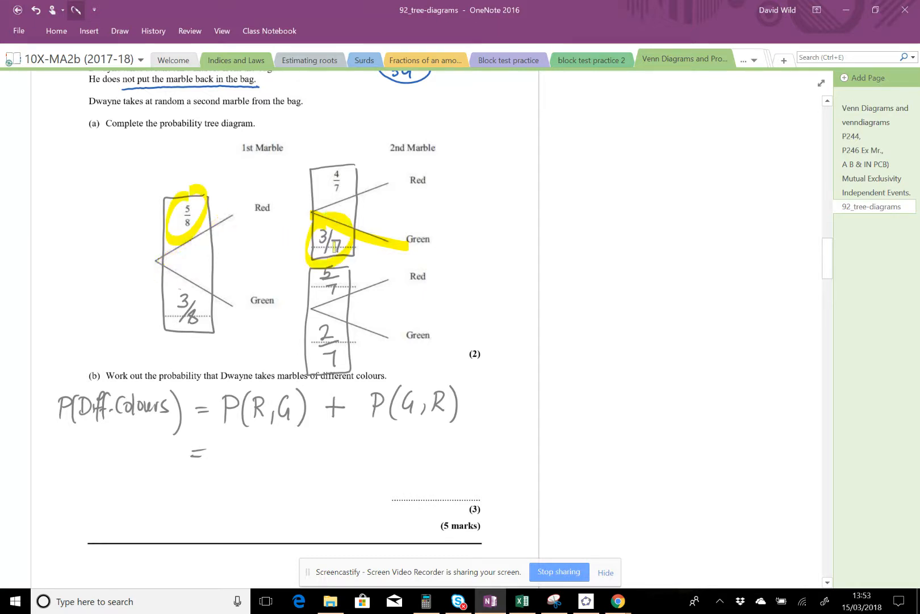
click(120, 30)
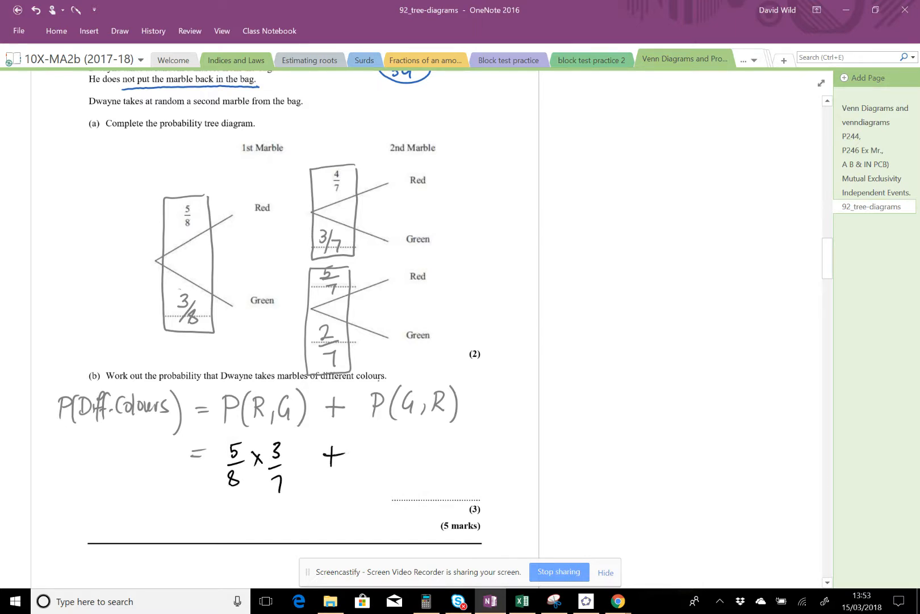
- Trace the Green-then-Red path in black ink, then scroll down for the next line
drag(157, 263, 231, 302)
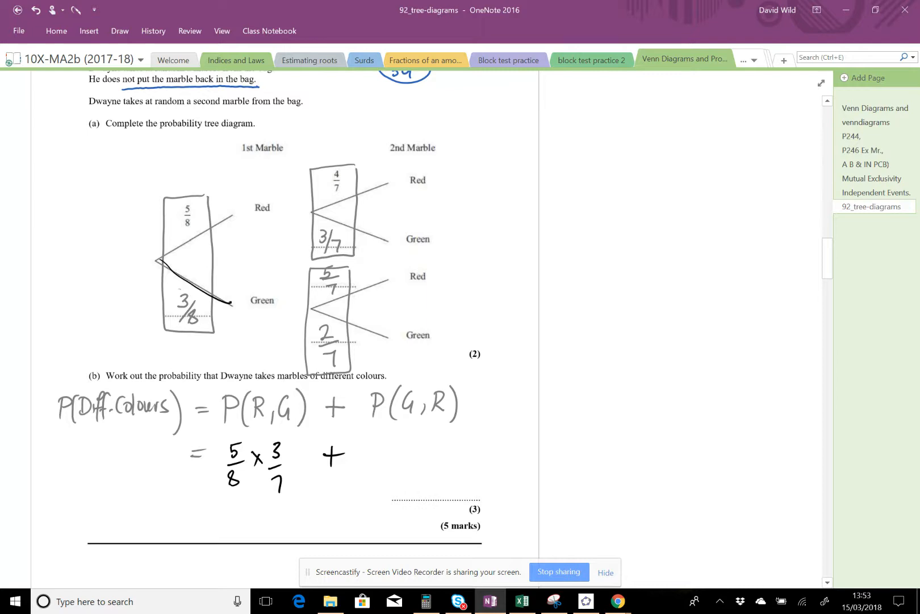
drag(314, 308, 407, 276)
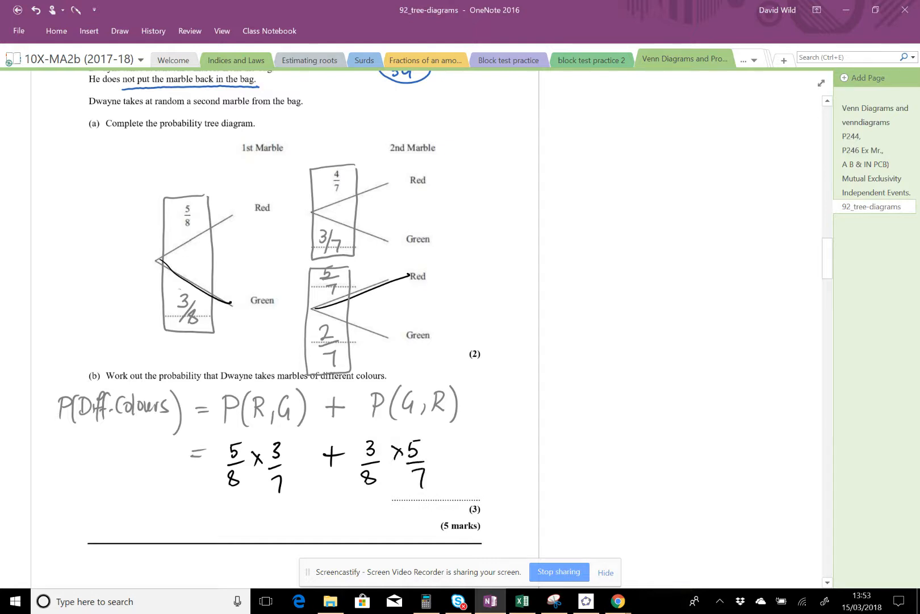
scroll(down, 3)
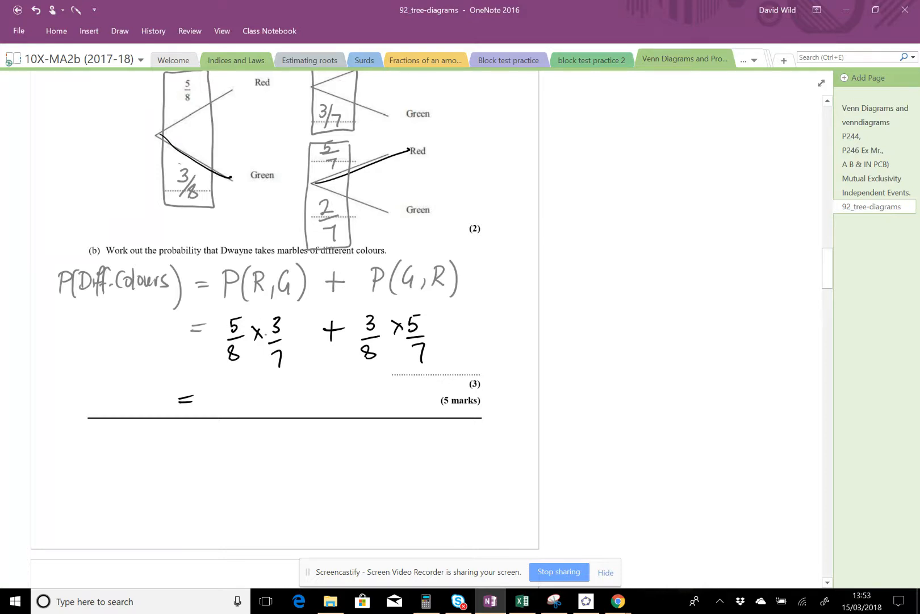
- Write = 15/56 + 15/56 = 30/56 = 15/28 as the final answer
text(15)
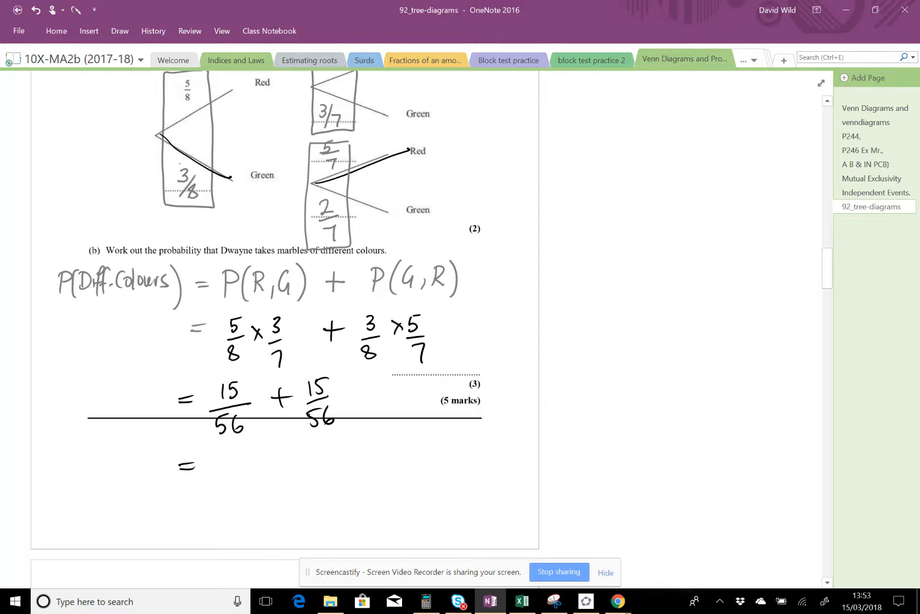
text(3)
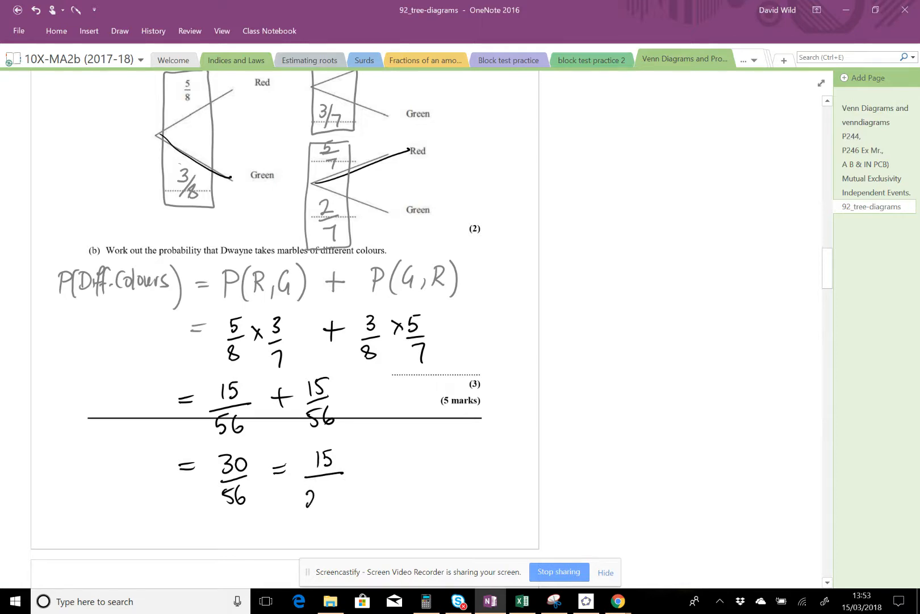
text(8)
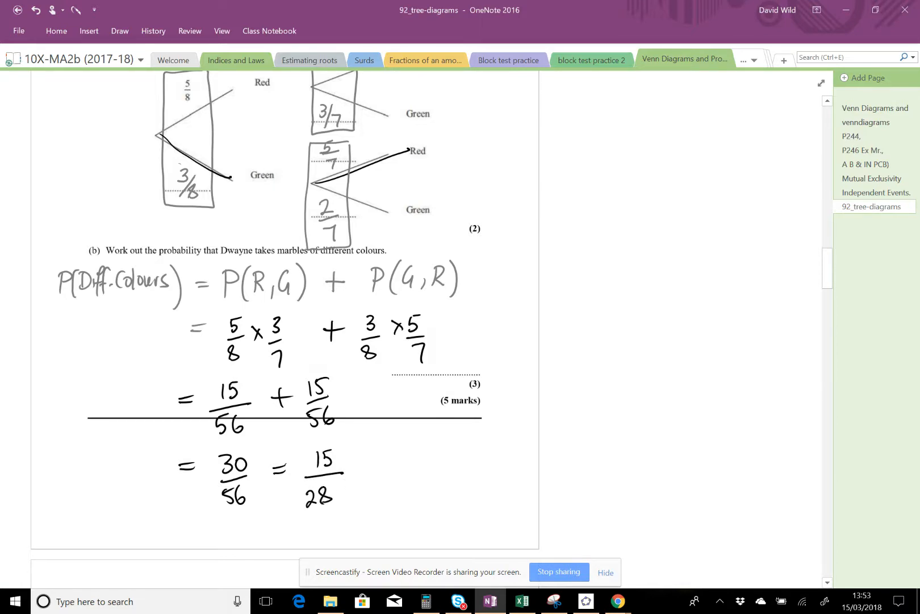
scroll(down, 3)
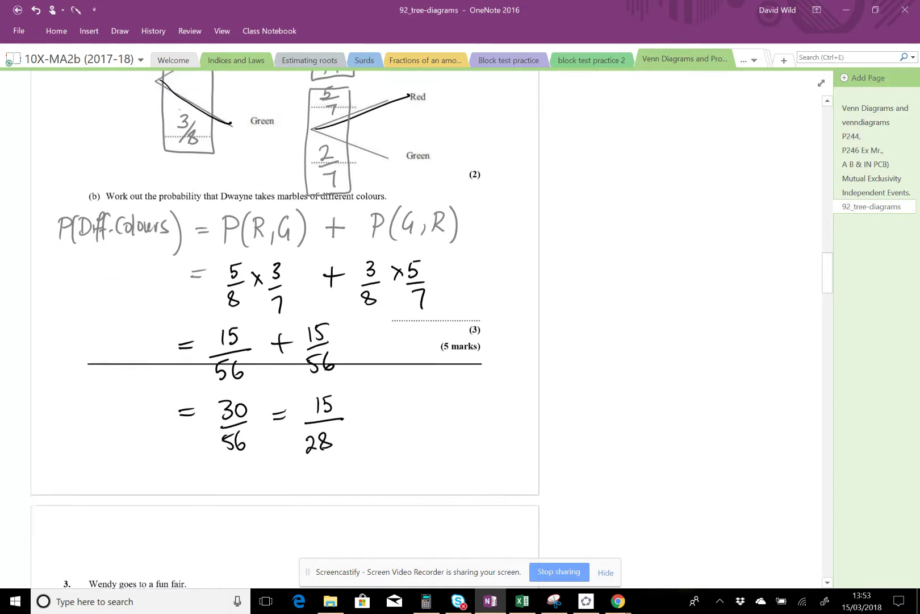